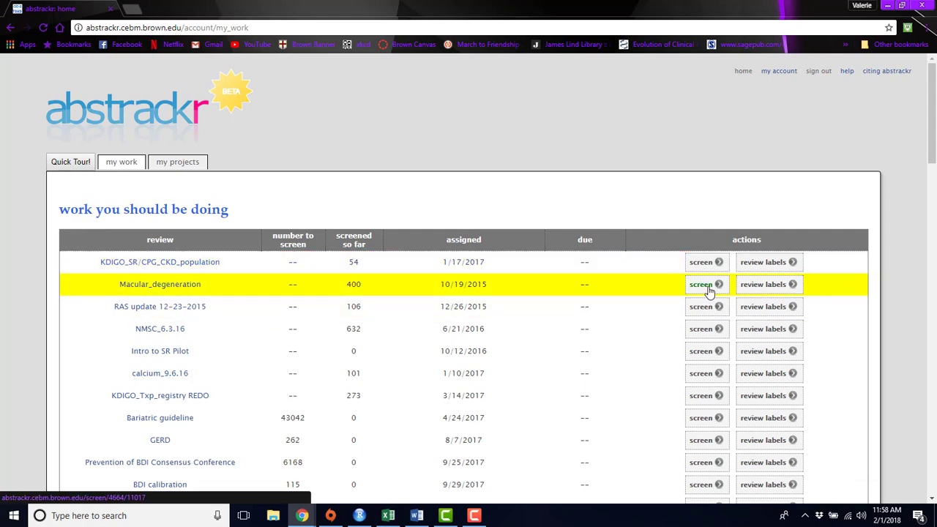
# - Start screening Macular_degeneration; accept the subfoveal bevacizumab abstract and reject the Avastin low-visual-acuity one
pyautogui.click(701, 284)
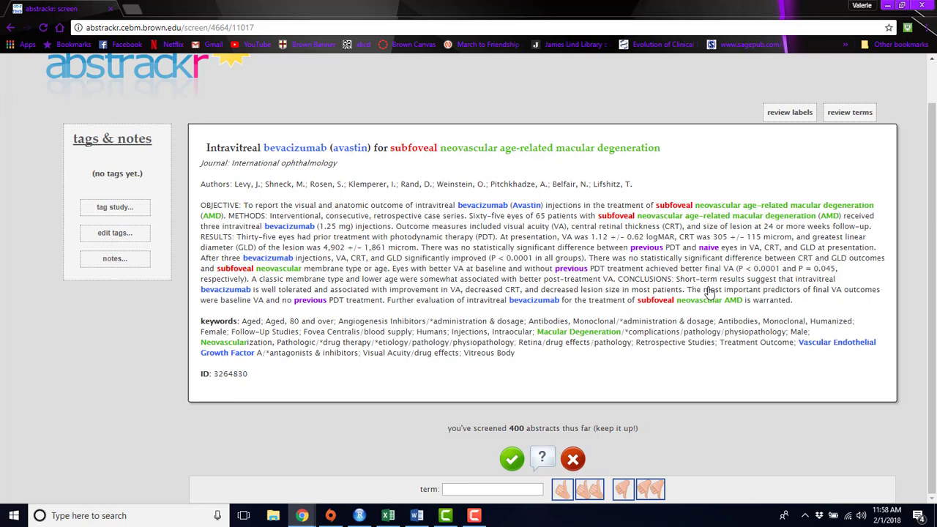
pyautogui.moveTo(482, 455)
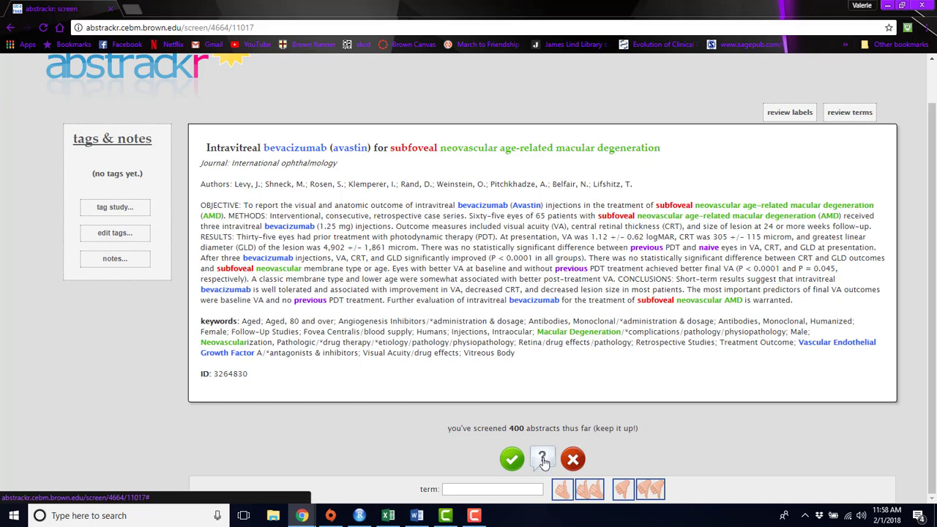
pyautogui.moveTo(364, 462)
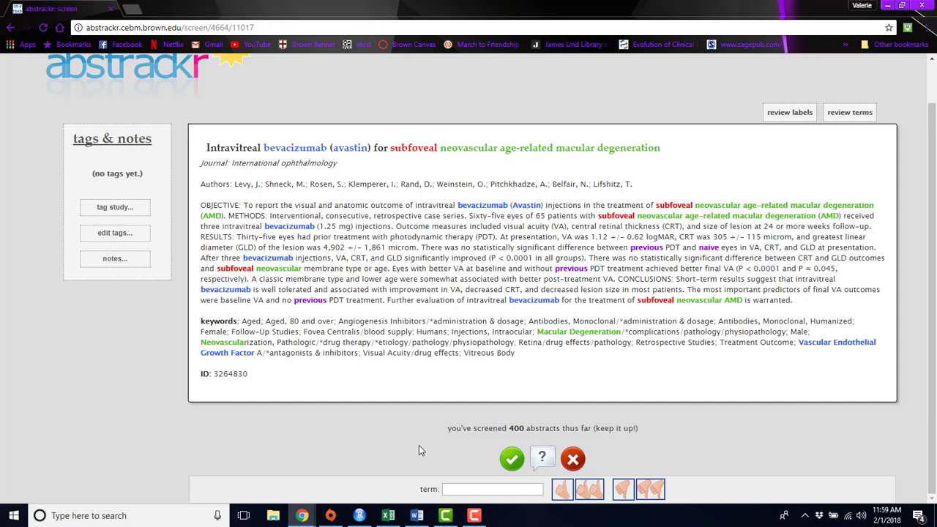
pyautogui.click(511, 459)
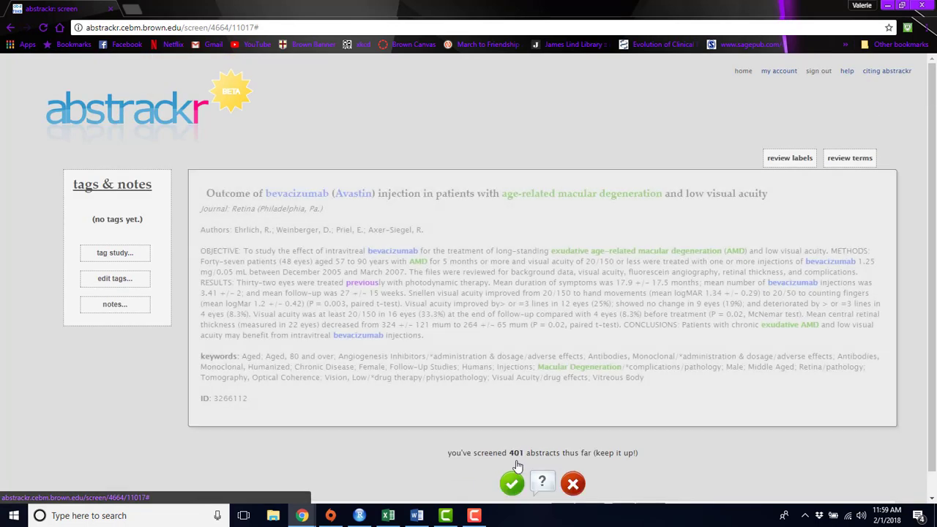
pyautogui.click(573, 483)
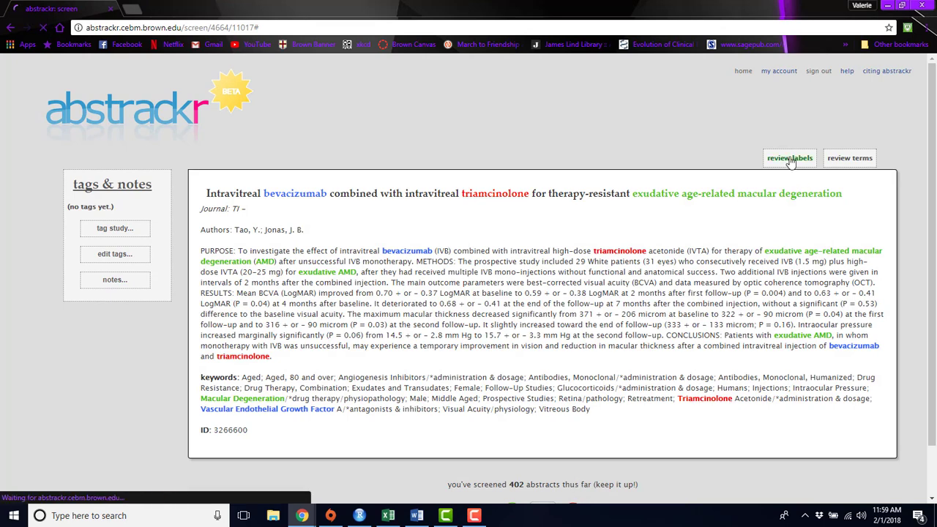
pyautogui.click(789, 157)
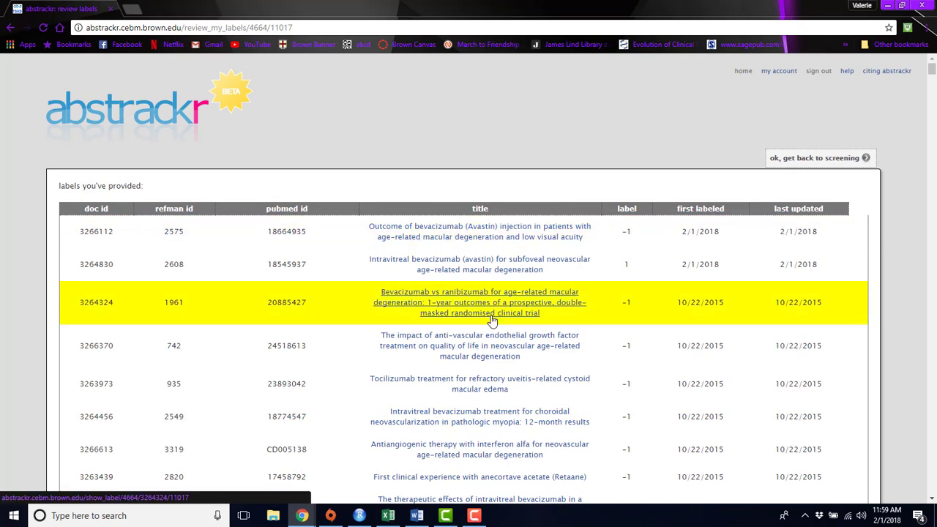
pyautogui.moveTo(538, 161)
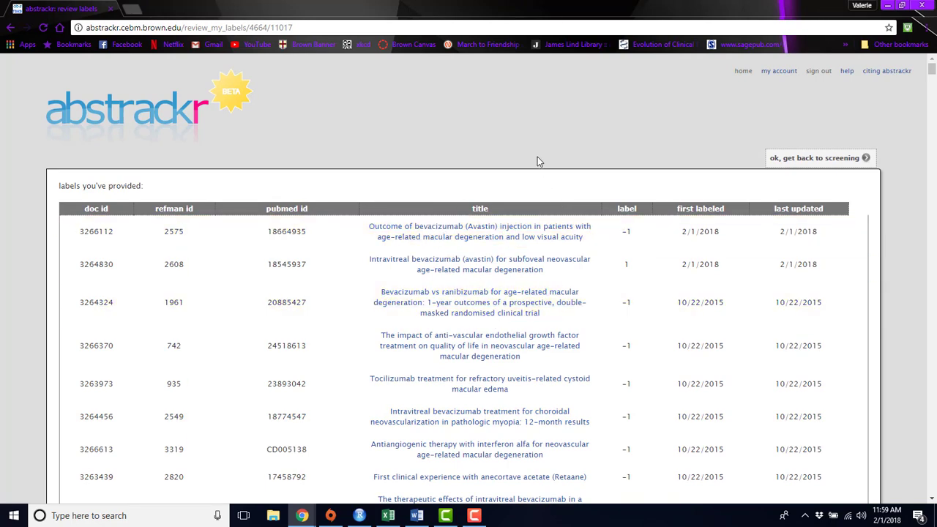
pyautogui.click(815, 158)
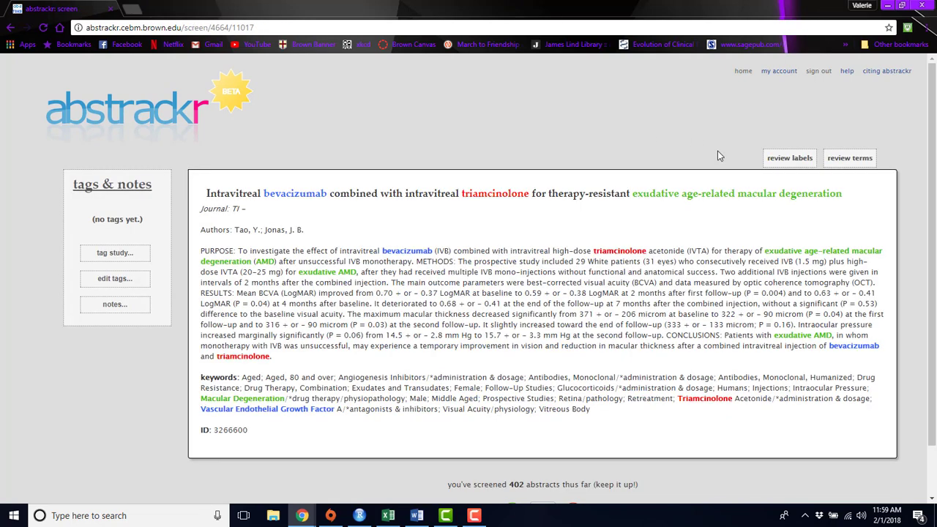